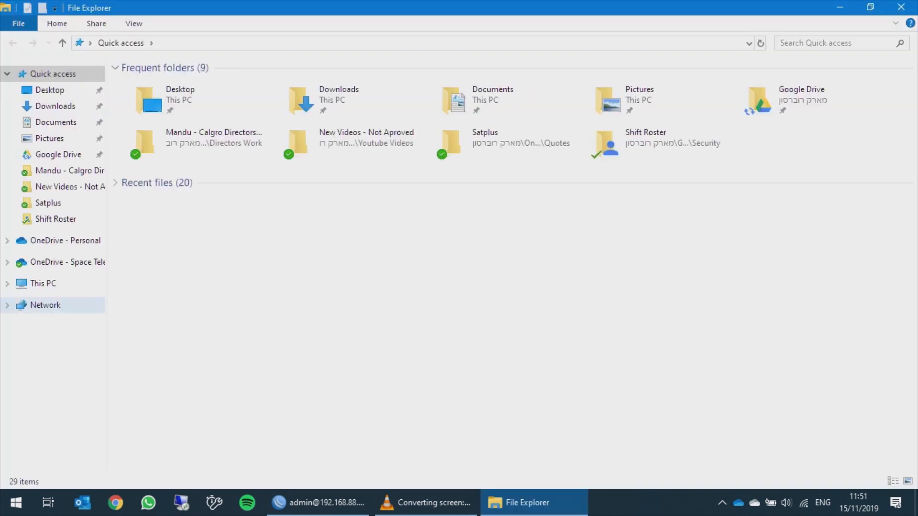
Open the Second Floor network device's SAT>IP tuner status page from the Network folder.
click(45, 305)
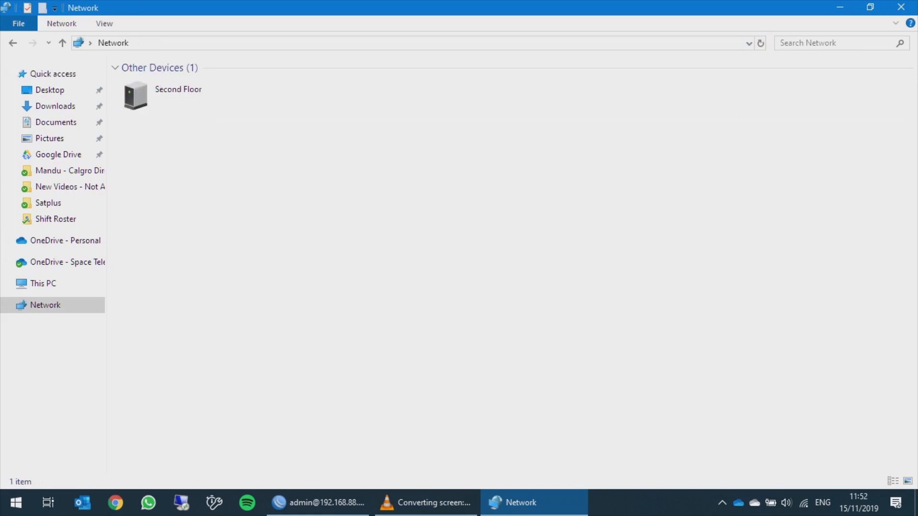
click(178, 89)
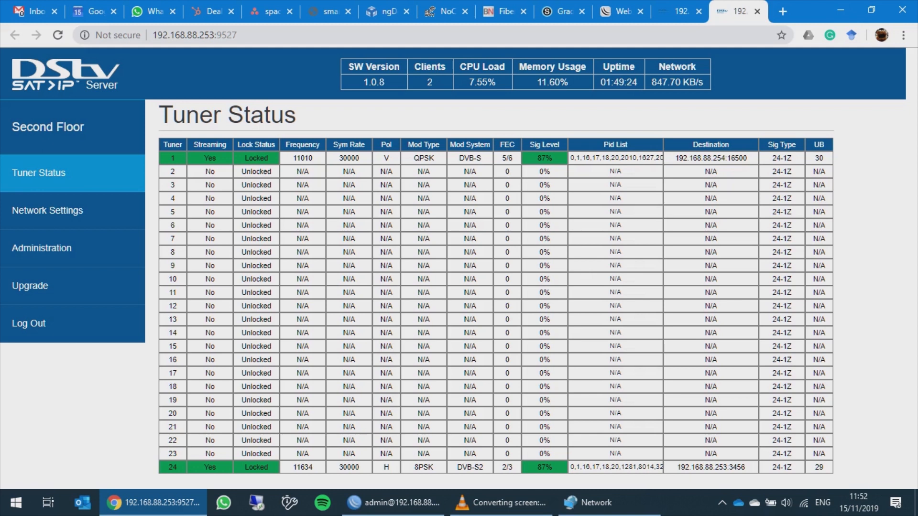
Confirm tuners 1 and 24 are streaming and locked, then bring up Advanced Port Scanner.
click(195, 35)
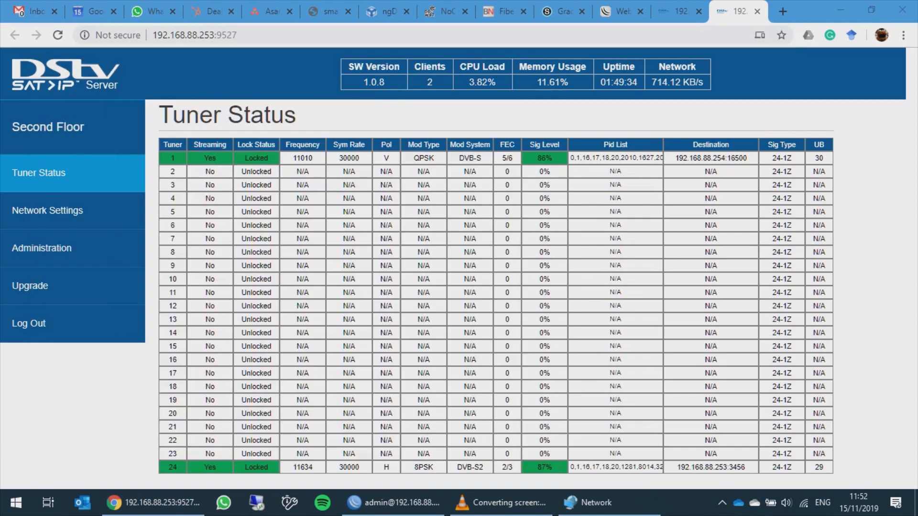
click(663, 503)
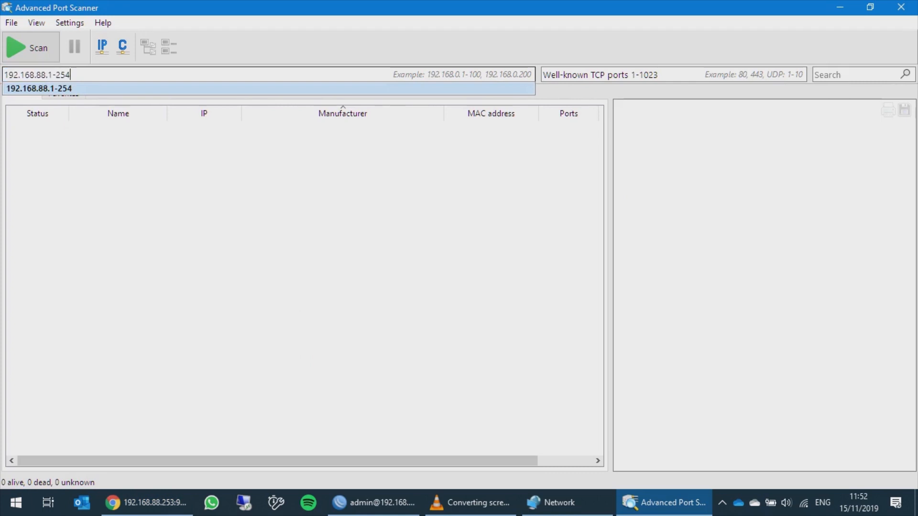
Scan 192.168.88.1-254, inspect the 192.168.88.254 result, and return to the tuner page.
click(31, 47)
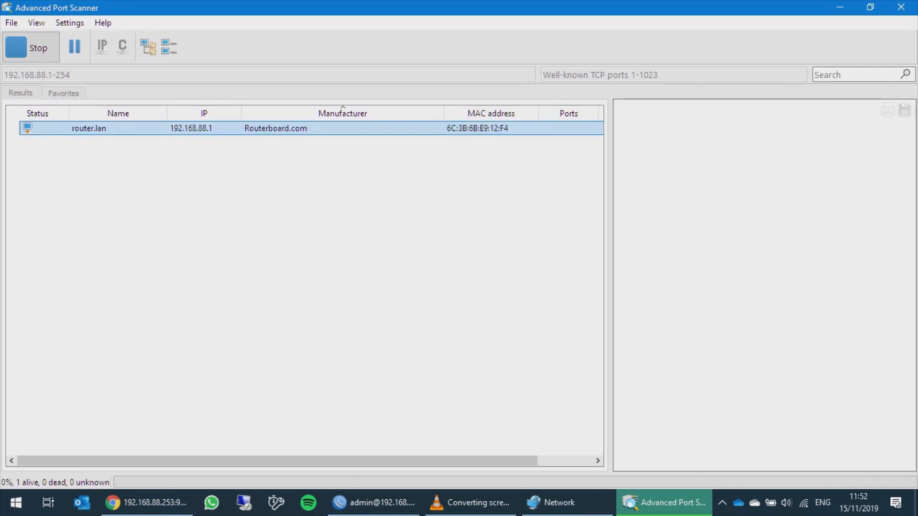
click(88, 128)
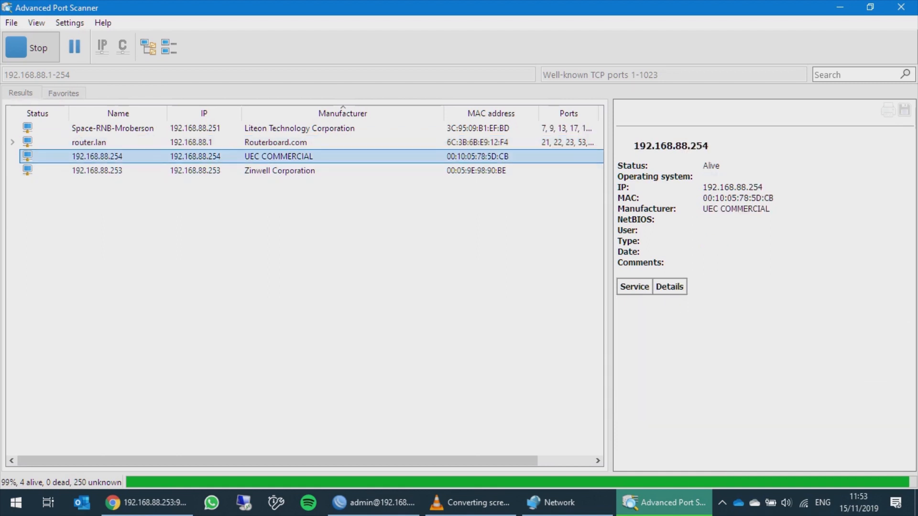
click(117, 170)
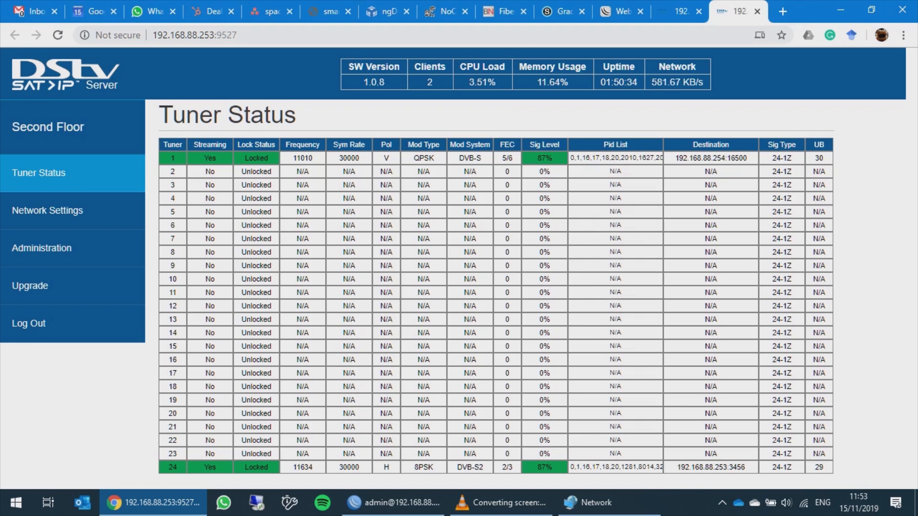
Recheck tuner status and go back to the Network folder with SPACE-RNB-MROBE and Second Floor.
double_click(711, 159)
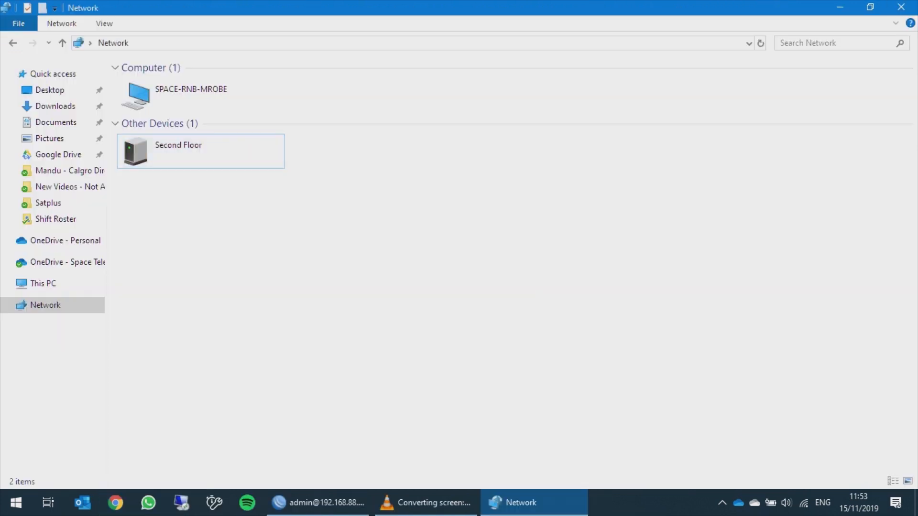
Leave the Network folder and bring VLC media player's playlist to the front.
click(318, 503)
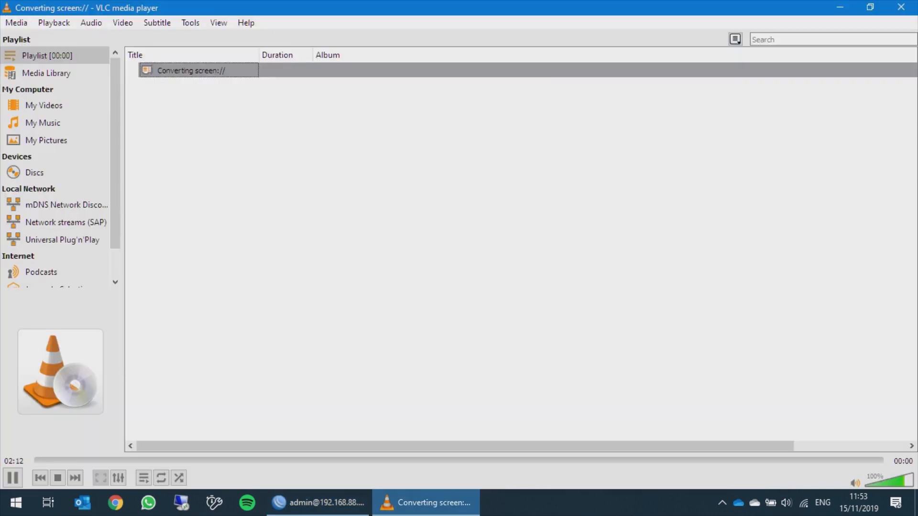
Maximize WinBox's ether2 Traffic graphs, showing about 5.5 Mbps received and nothing sent.
click(318, 502)
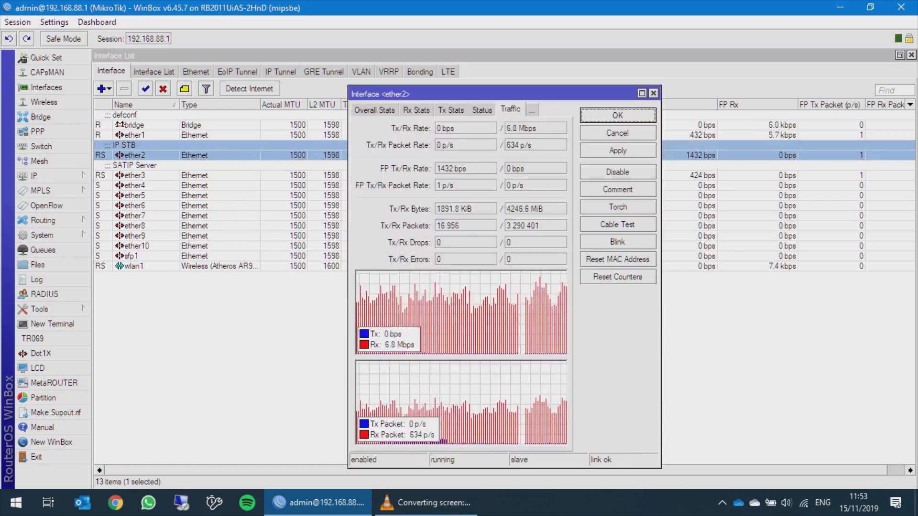
click(641, 93)
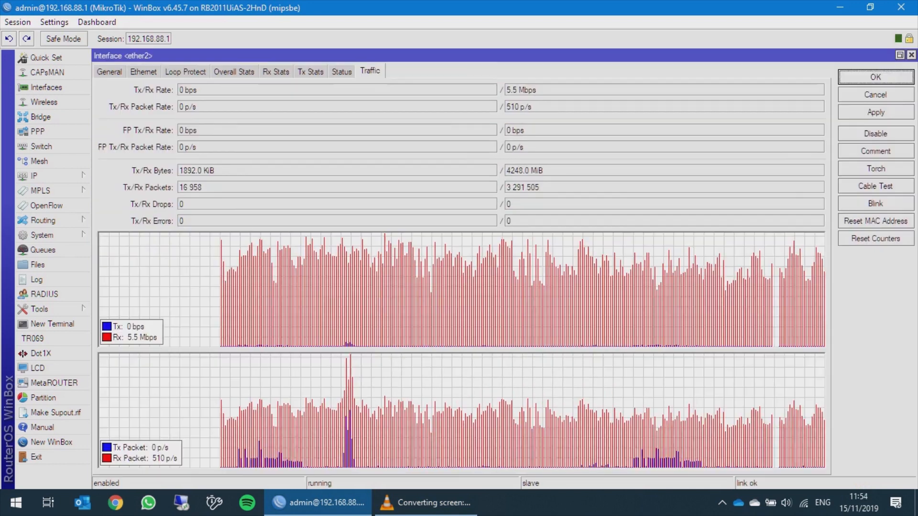